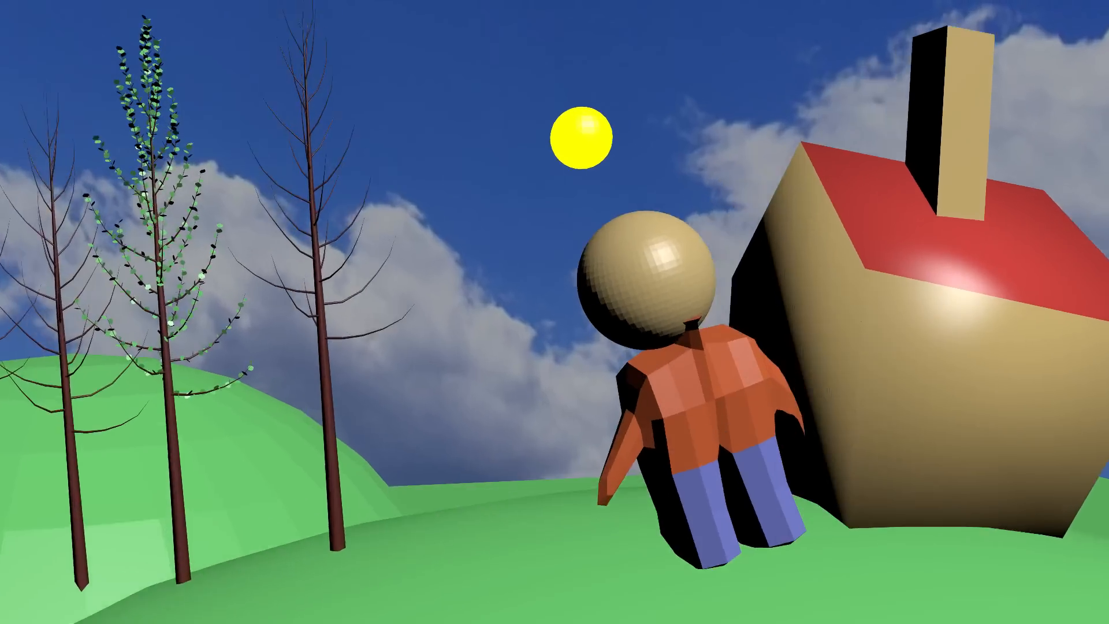
text(create a hollywo)
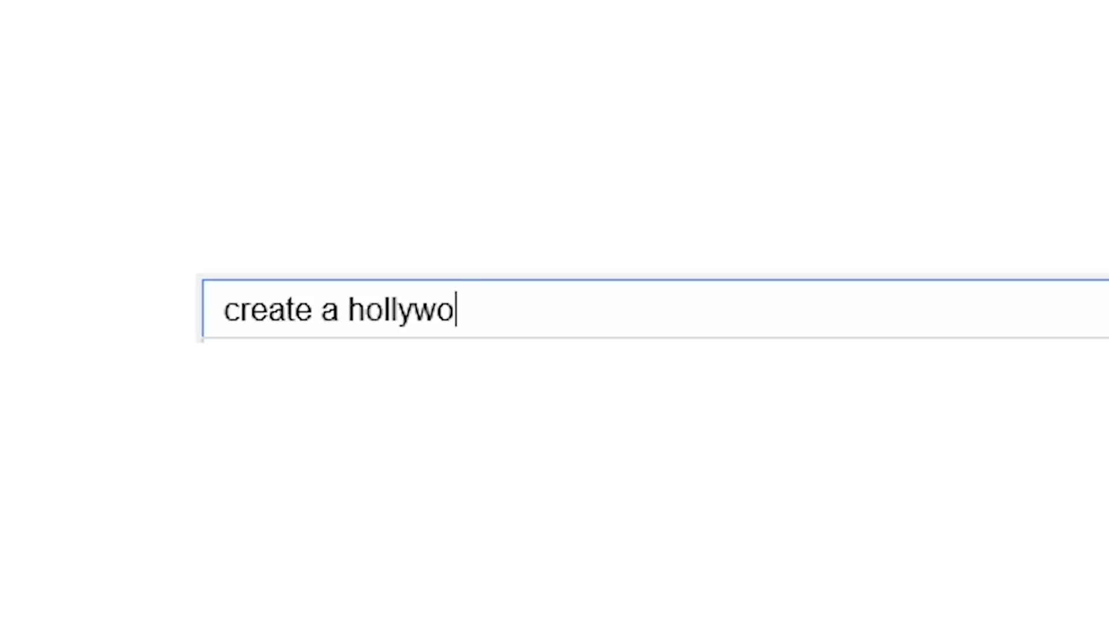
text(od-like movie scene in blender)
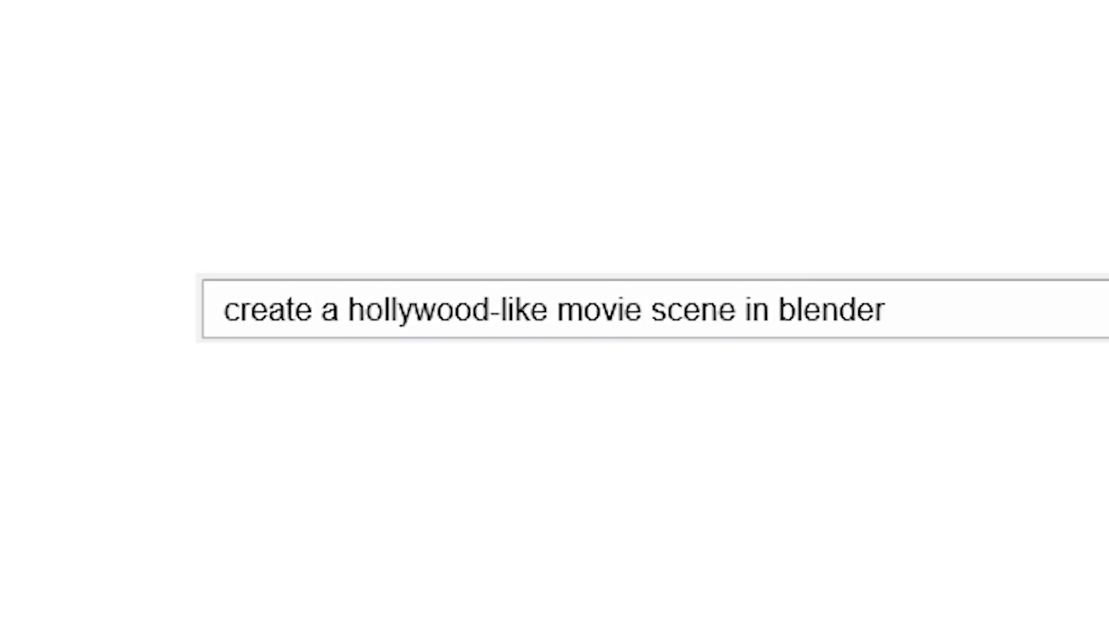